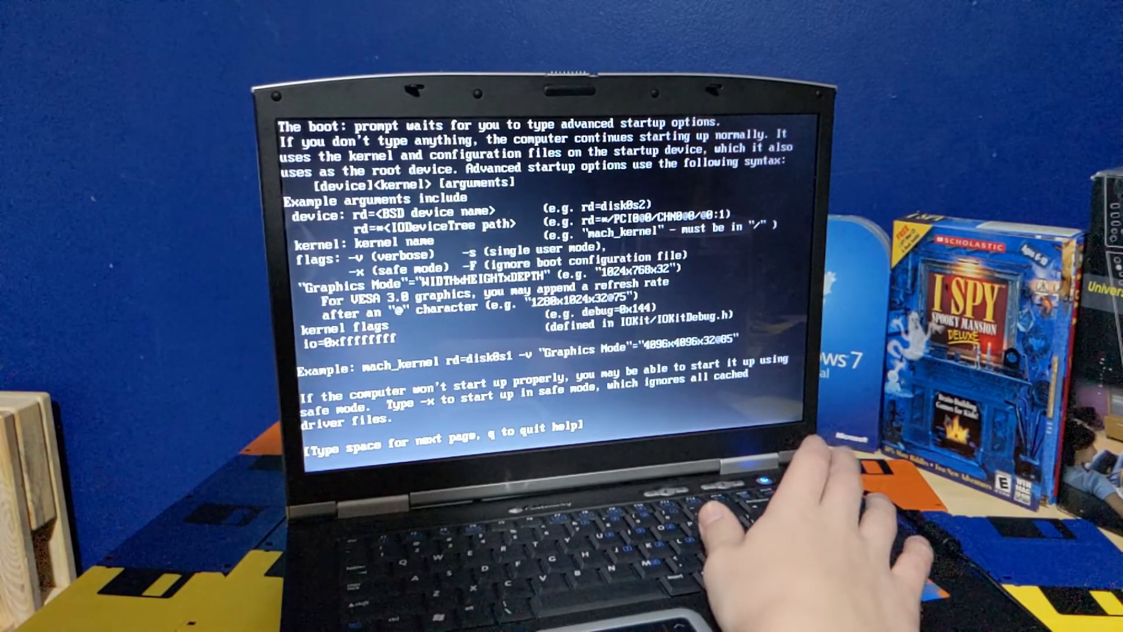
Exit the Chameleon help pages and boot the iDeneb 10.5.5 installer volume.
{"action": "key", "text": "q"}
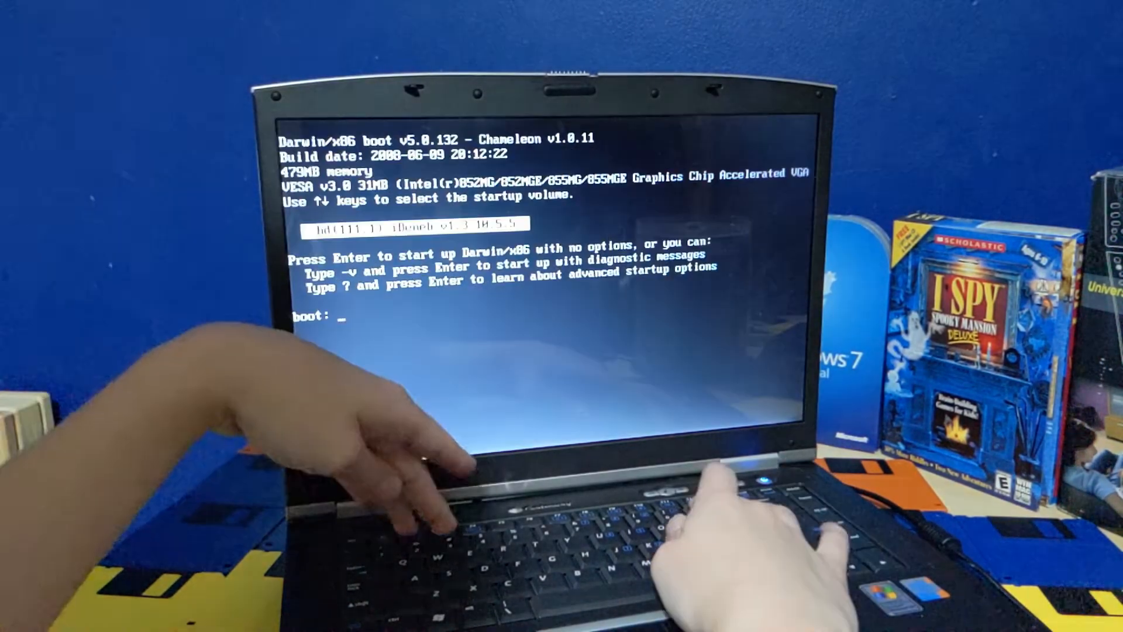
{"action": "key", "text": "enter"}
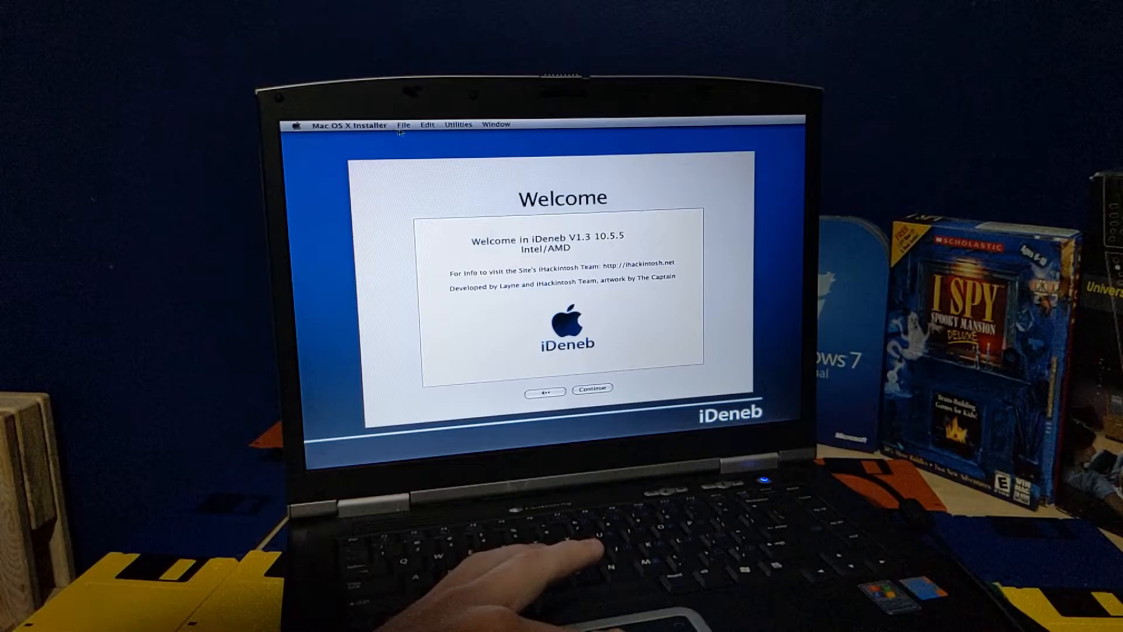
Format MAC as Mac OS Extended (Journaled) and confirm the custom iDeneb v1.3 package selection.
{"action": "left_click", "coordinate": [458, 124]}
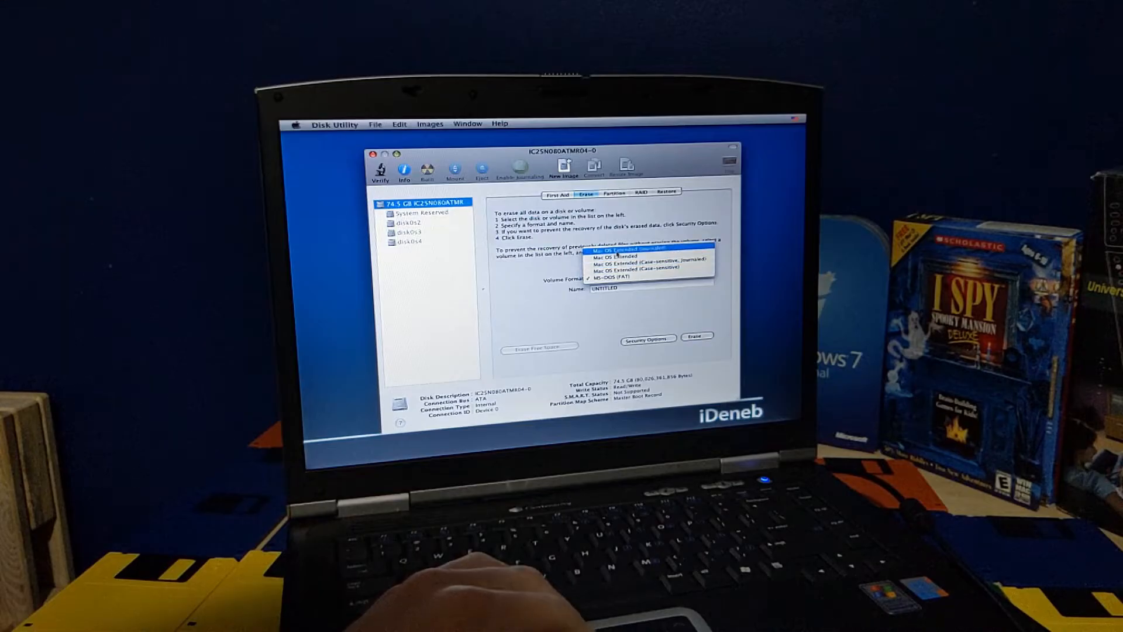
{"action": "left_click", "coordinate": [623, 248]}
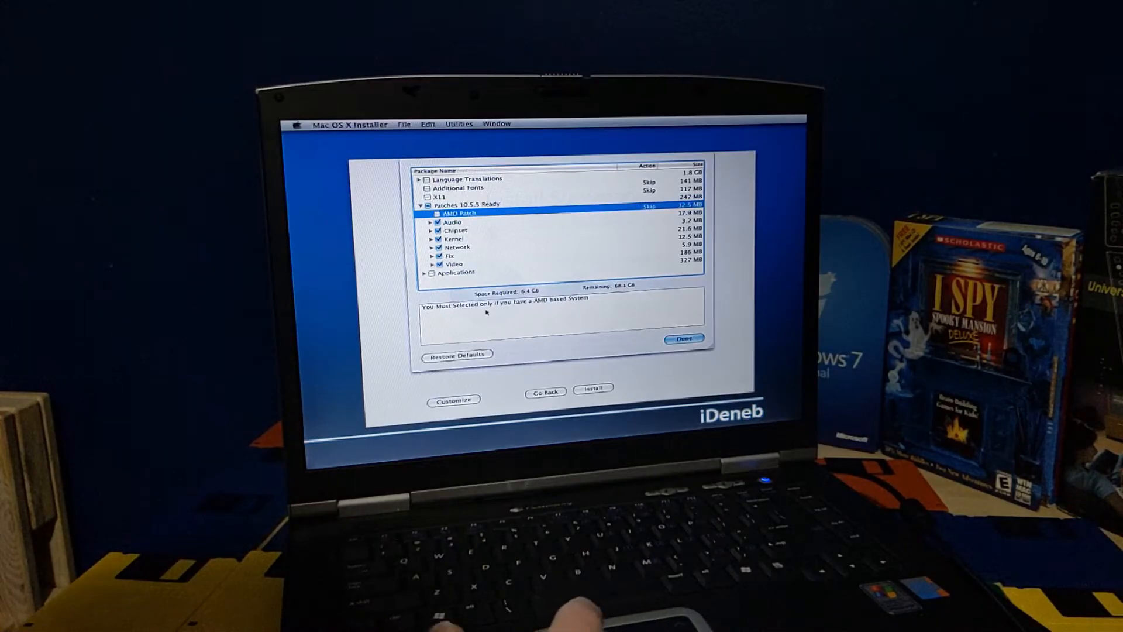
{"action": "left_click", "coordinate": [683, 339]}
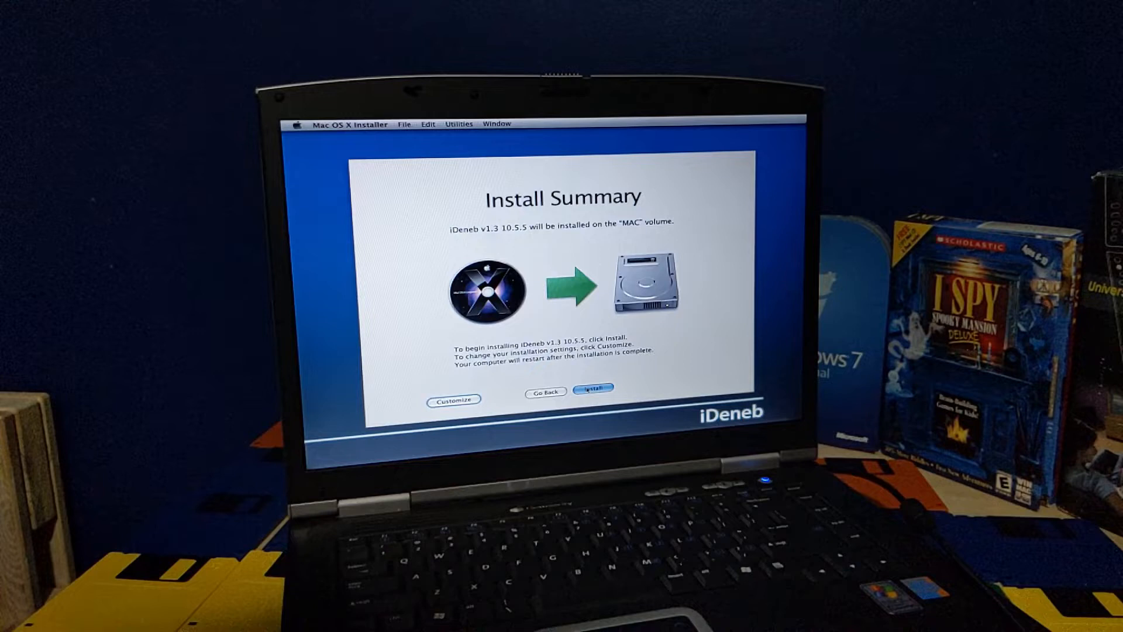
Start the iDeneb v1.3 10.5.5 installation on the MAC volume.
{"action": "left_click", "coordinate": [593, 387]}
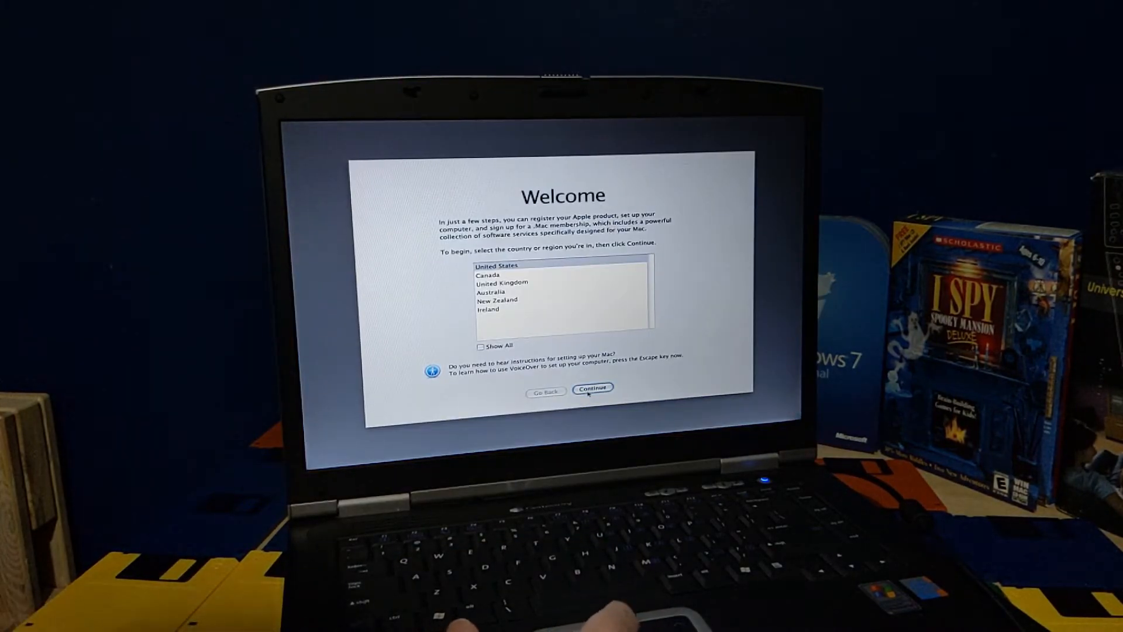
Accept United States region and U.S. keyboard, skip internet, and submit registration answers.
{"action": "left_click", "coordinate": [592, 386]}
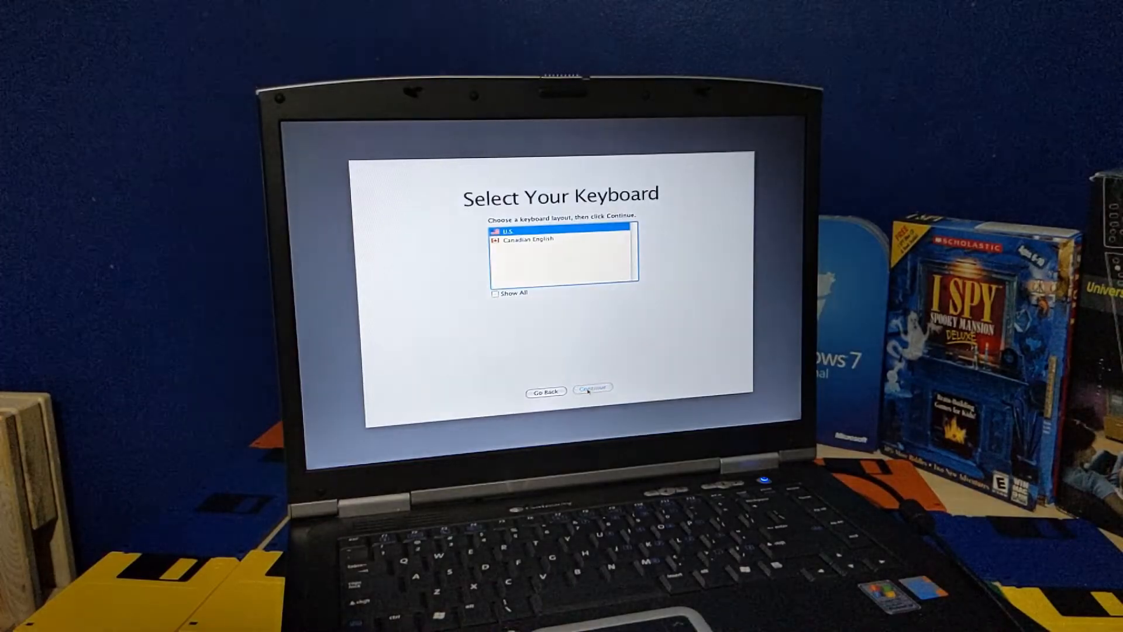
{"action": "left_click", "coordinate": [592, 386]}
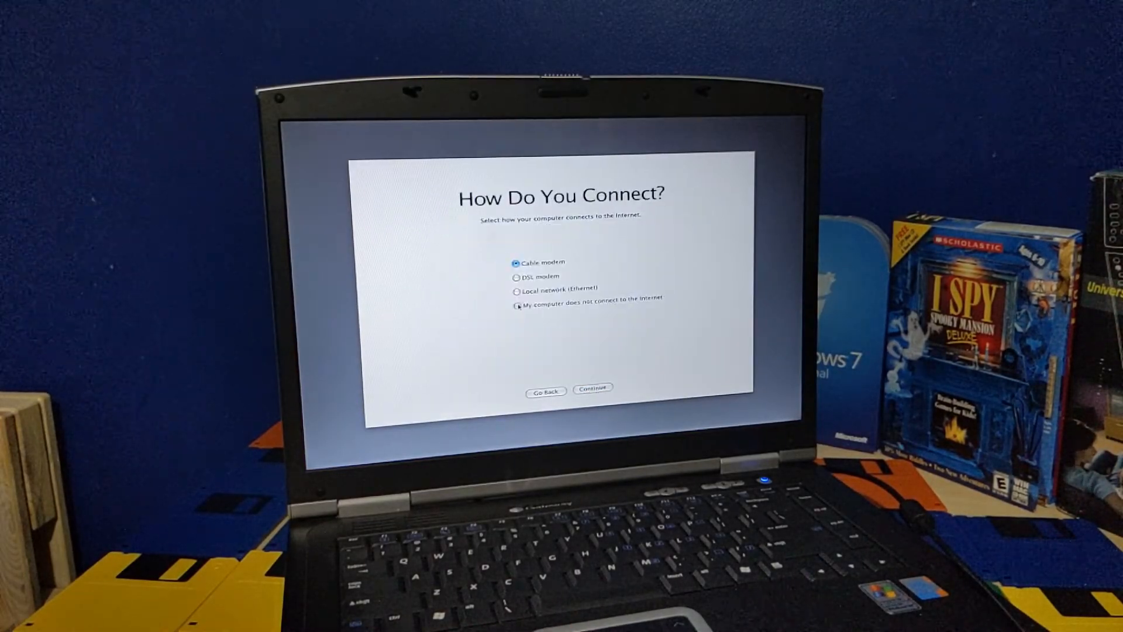
{"action": "left_click", "coordinate": [591, 387]}
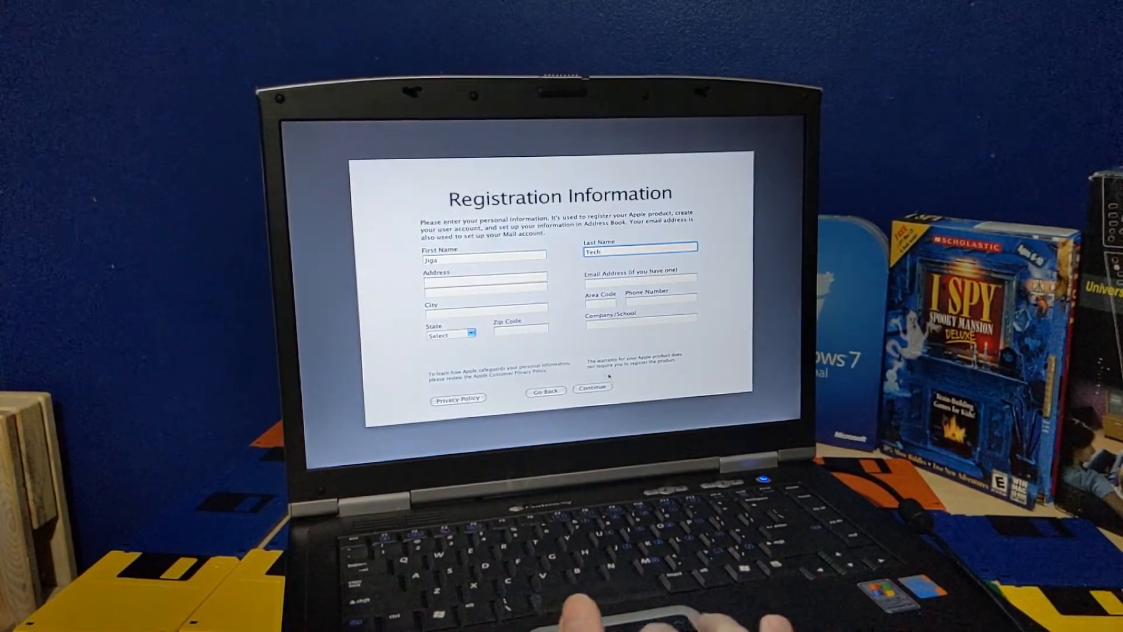
{"action": "left_click", "coordinate": [591, 386]}
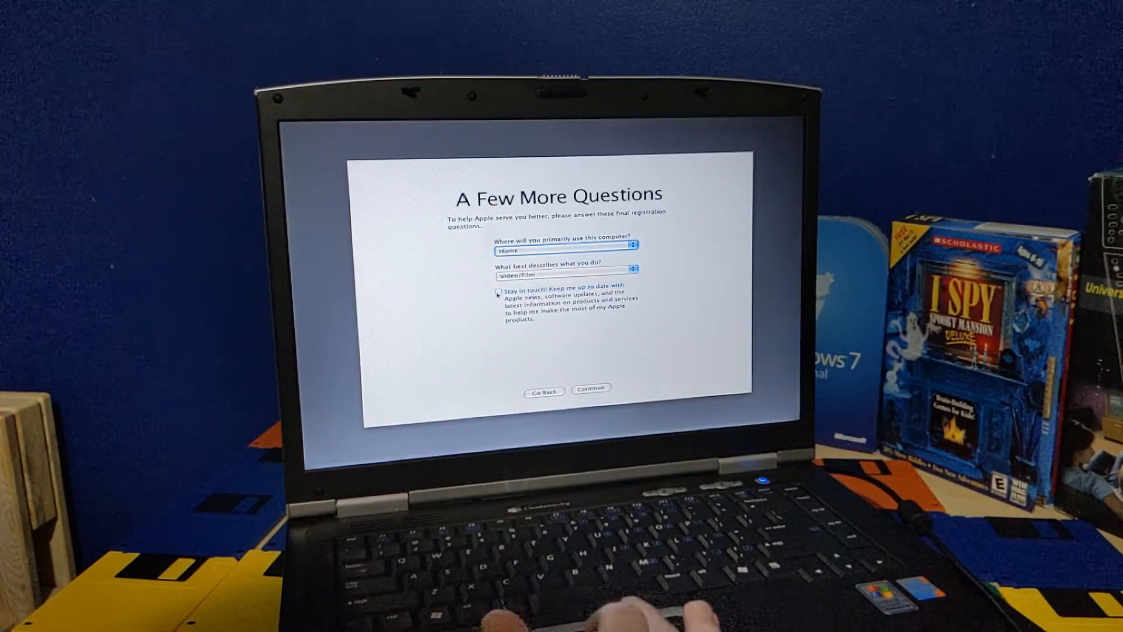
{"action": "left_click", "coordinate": [591, 389]}
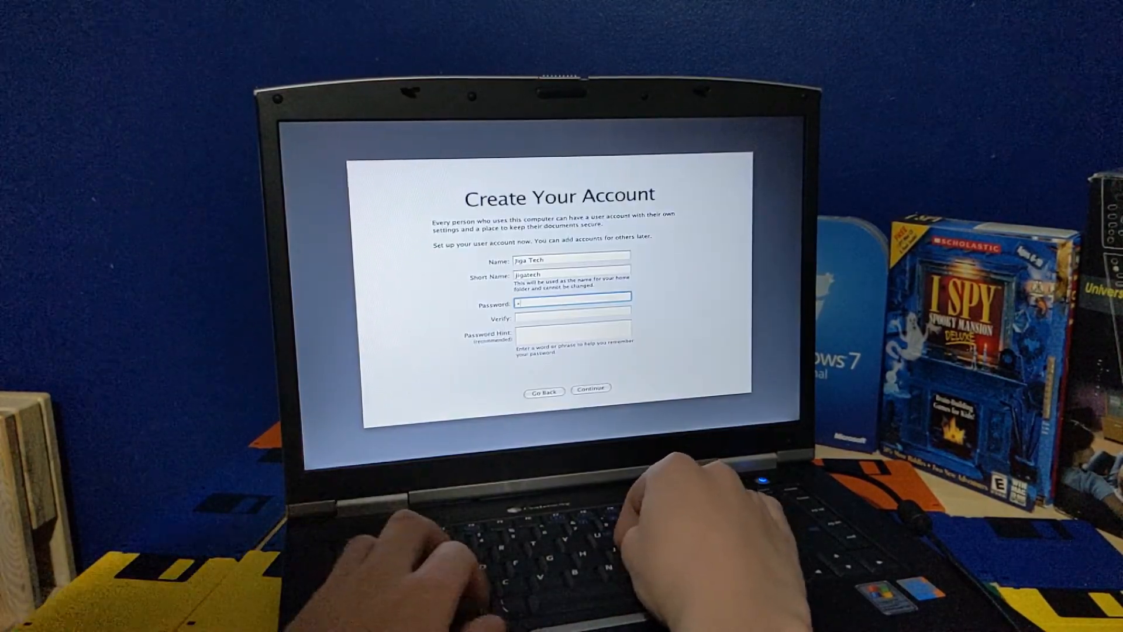
Create the user account, accept PDT time zone and date, and finish setup.
{"action": "left_click", "coordinate": [591, 388]}
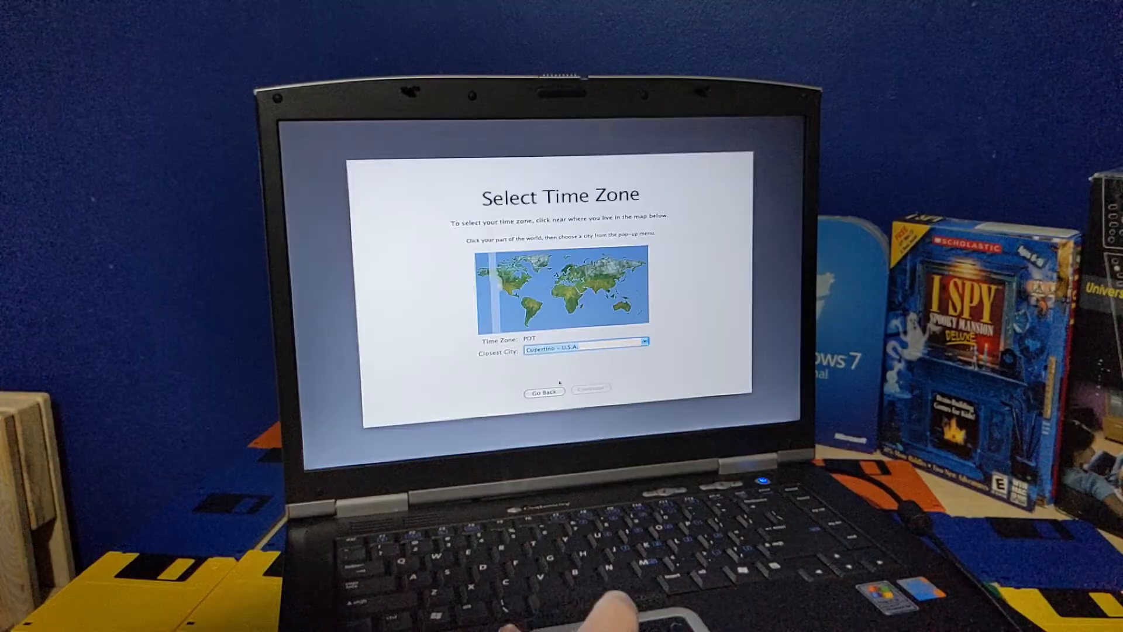
{"action": "left_click", "coordinate": [589, 389]}
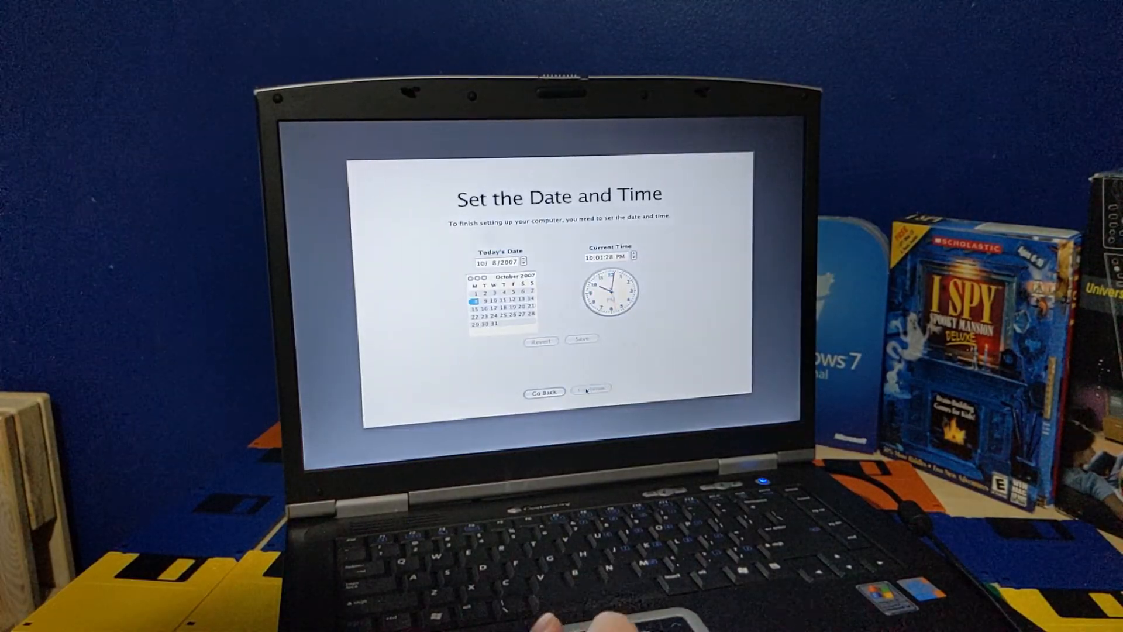
{"action": "left_click", "coordinate": [589, 388]}
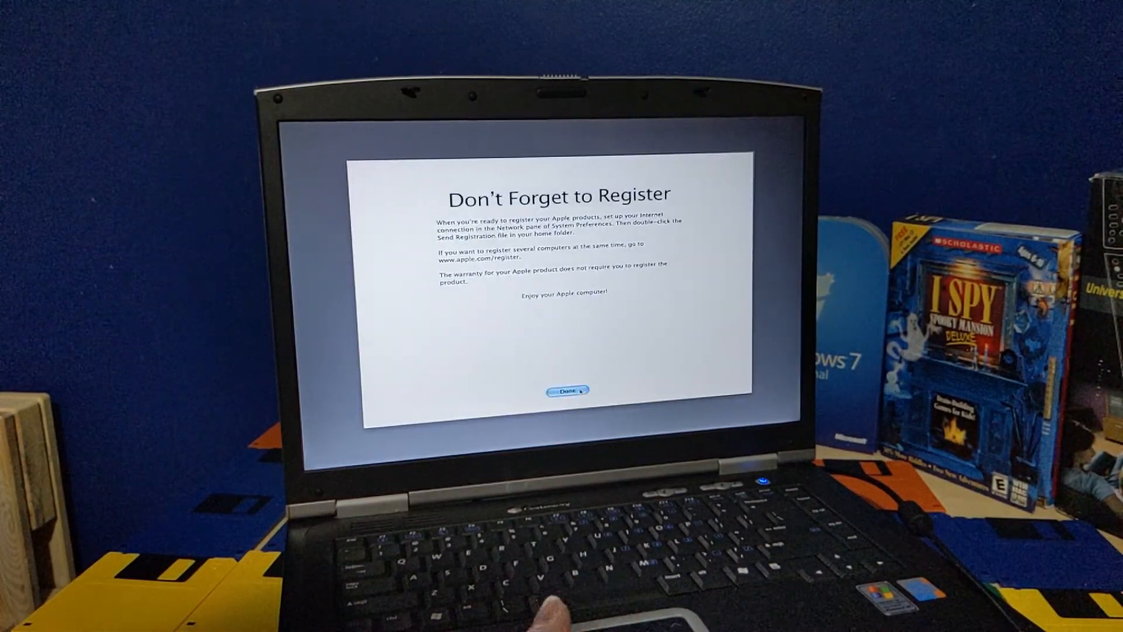
{"action": "left_click", "coordinate": [567, 390]}
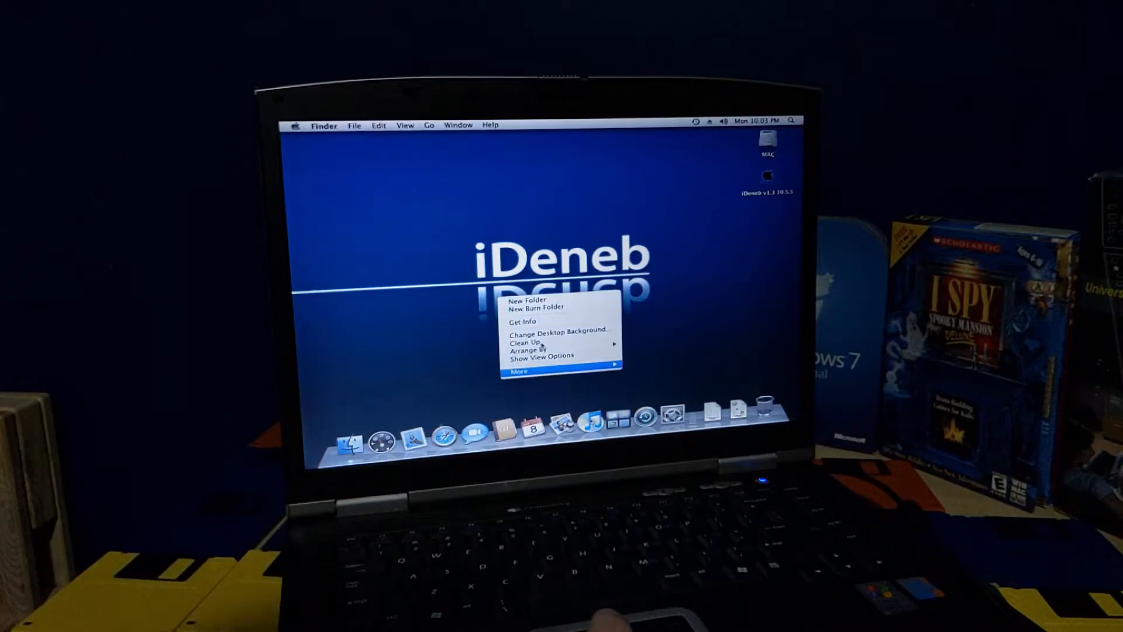
Set the desktop picture to Sweeping Current and show the Dashboard widgets.
{"action": "left_click", "coordinate": [540, 339]}
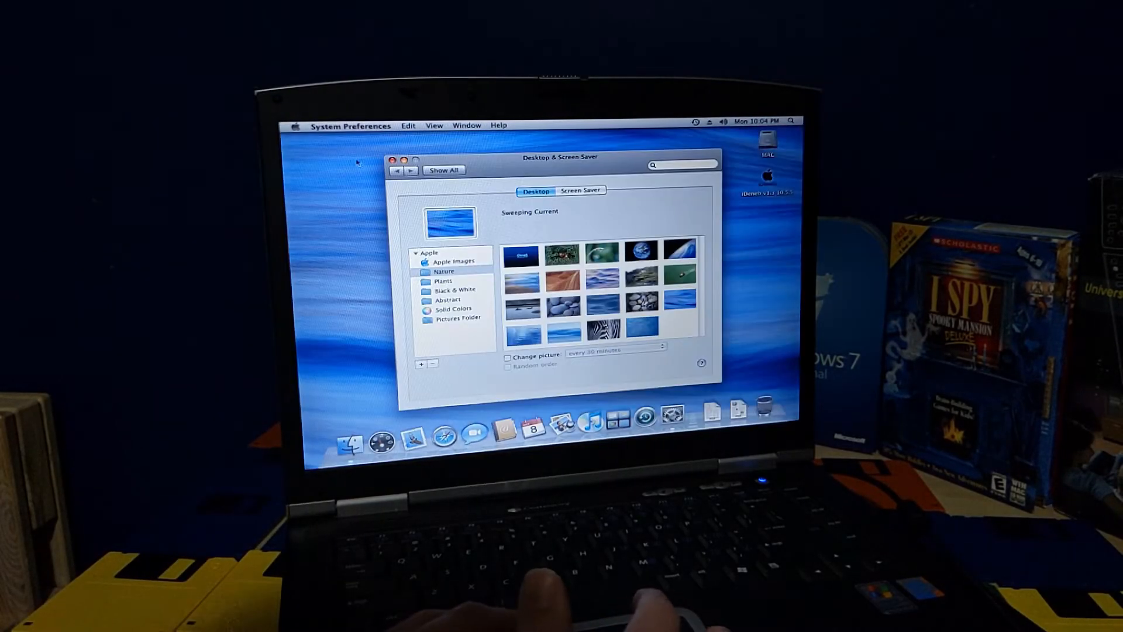
{"action": "left_click", "coordinate": [392, 159]}
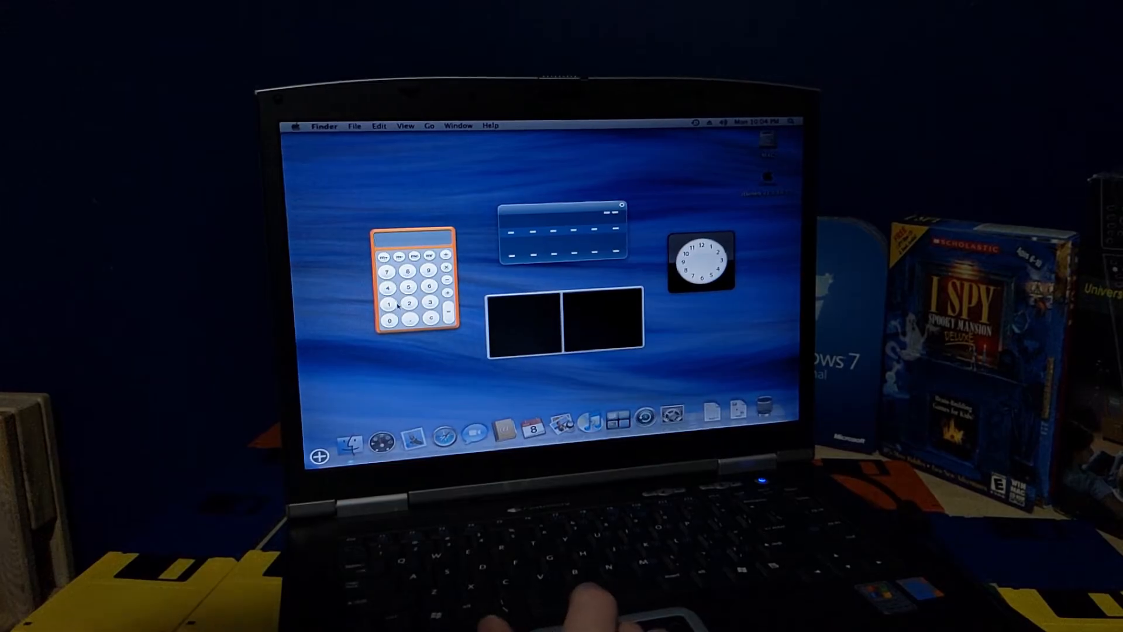
Go from the home folder into Applications and launch Photo Booth.
{"action": "left_click", "coordinate": [351, 433]}
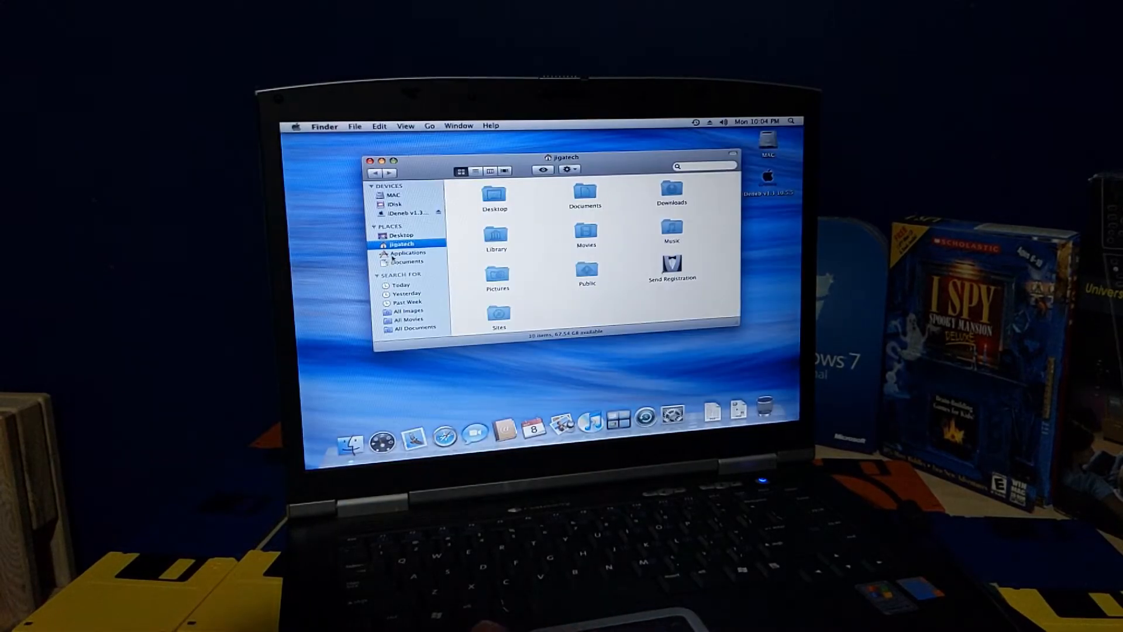
{"action": "left_click", "coordinate": [406, 252]}
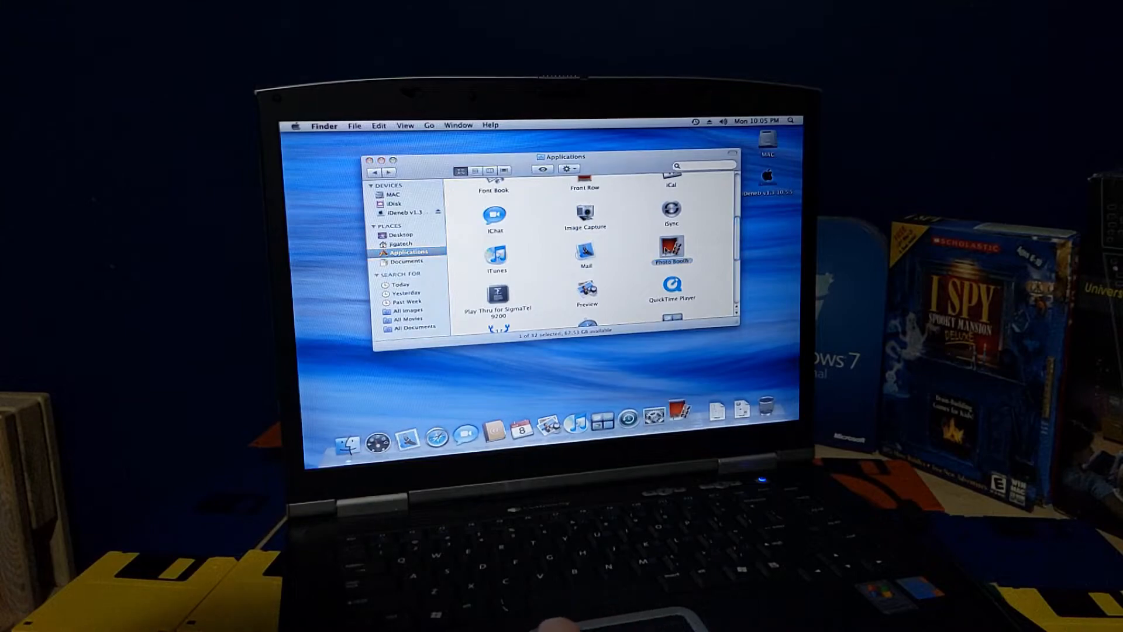
{"action": "double_click", "coordinate": [671, 255]}
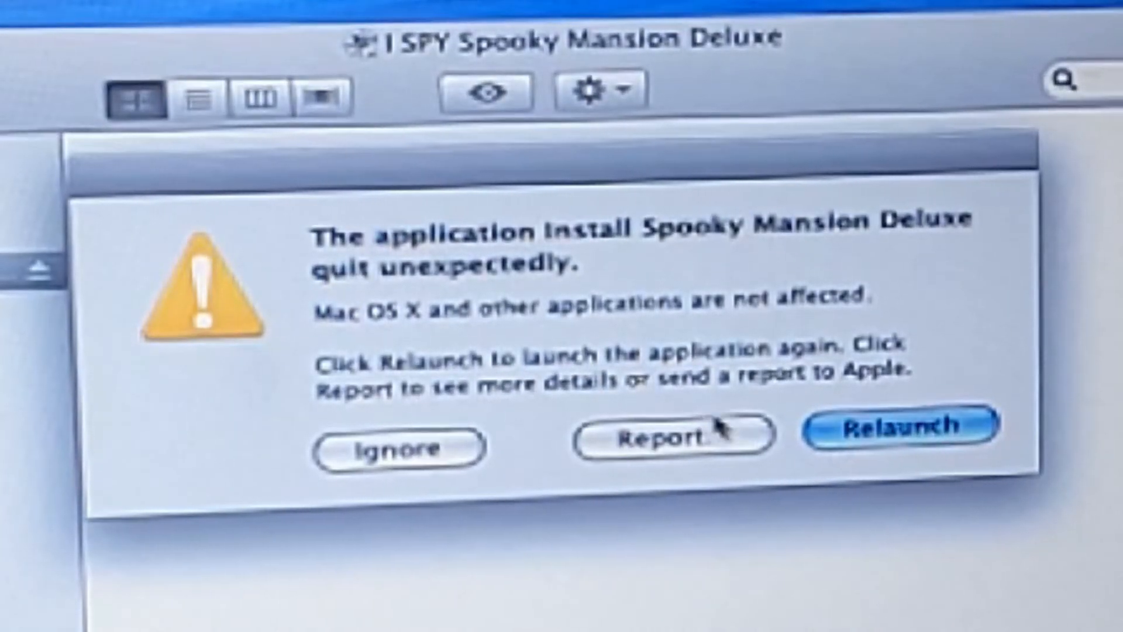
Ignore the installer crash, run AutoRun, dismiss its launch failure, and close the disc window.
{"action": "left_click", "coordinate": [400, 446]}
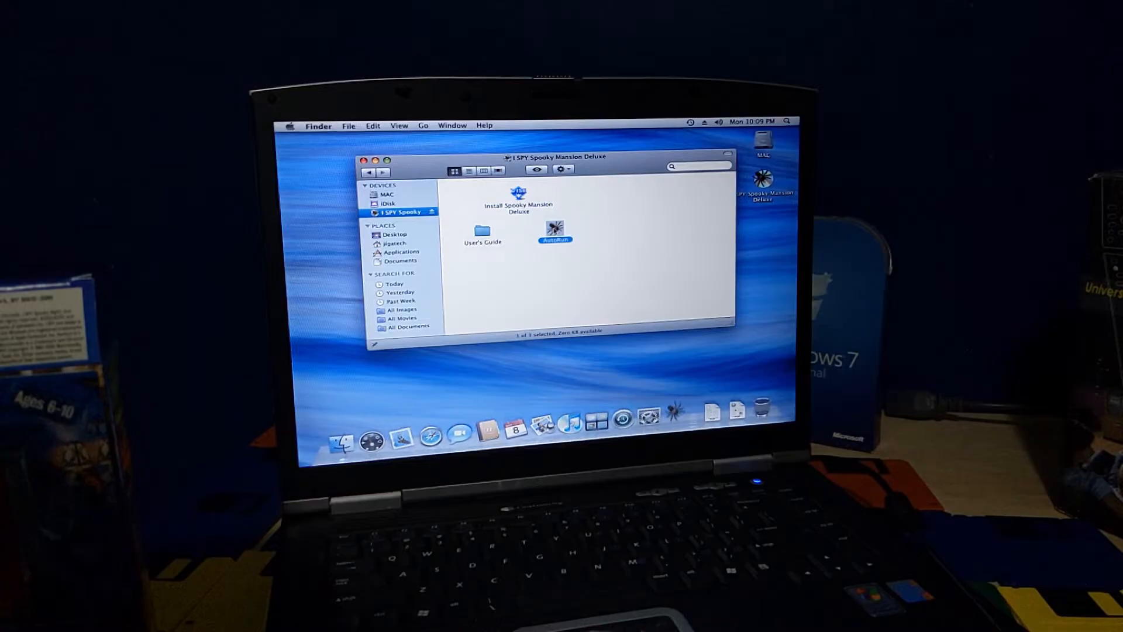
{"action": "double_click", "coordinate": [552, 231]}
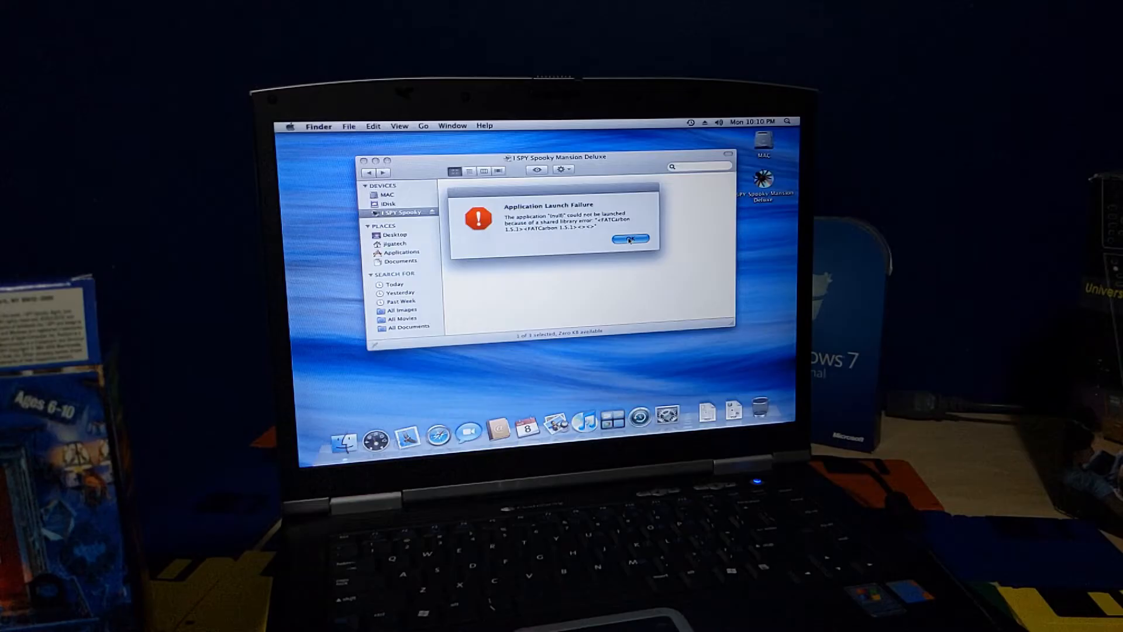
{"action": "left_click", "coordinate": [628, 240]}
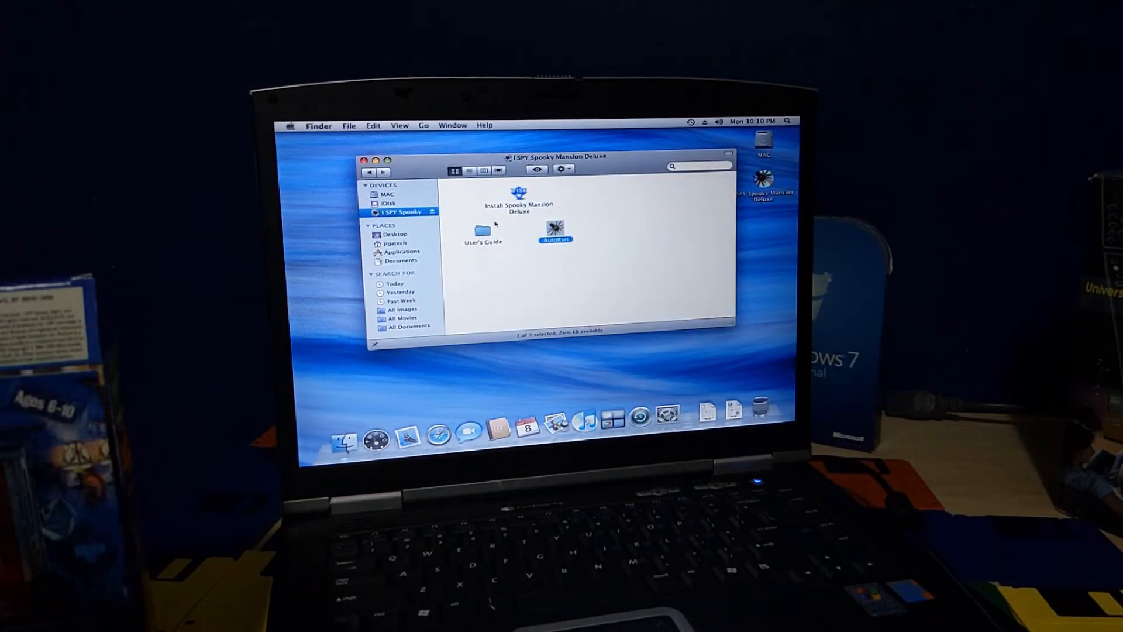
{"action": "left_click", "coordinate": [423, 125]}
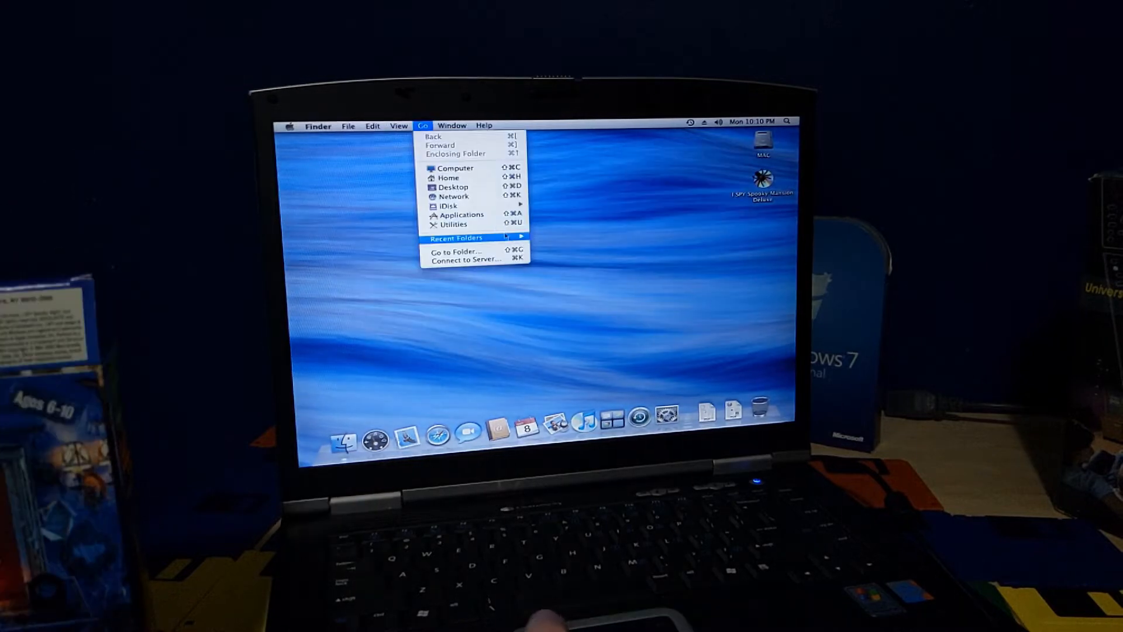
{"action": "mouse_move", "coordinate": [462, 215]}
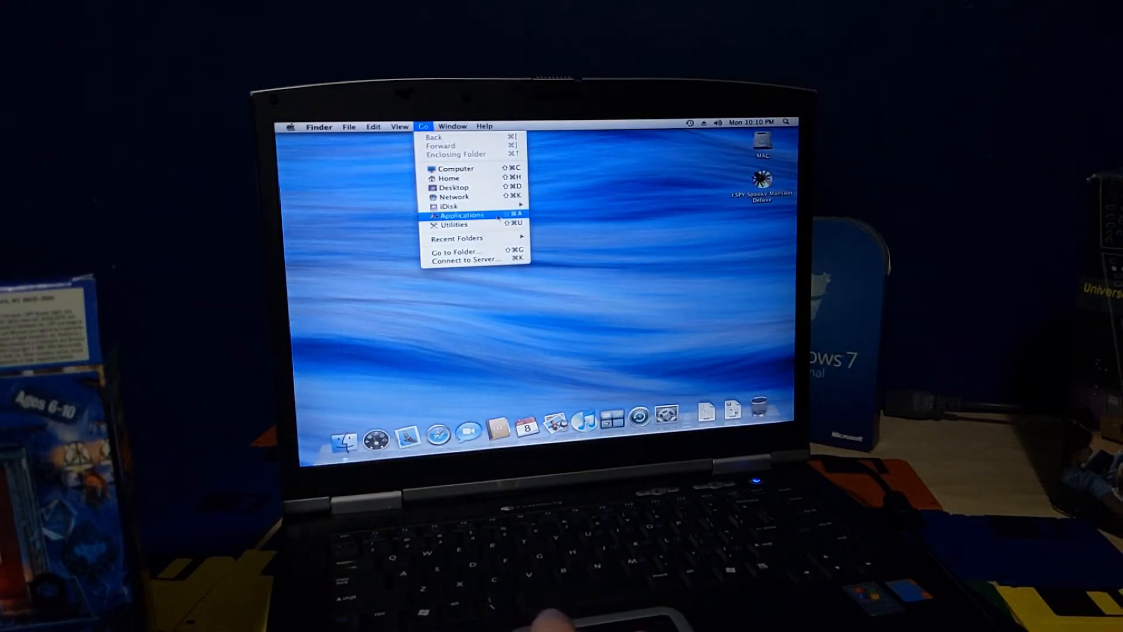
{"action": "mouse_move", "coordinate": [455, 237]}
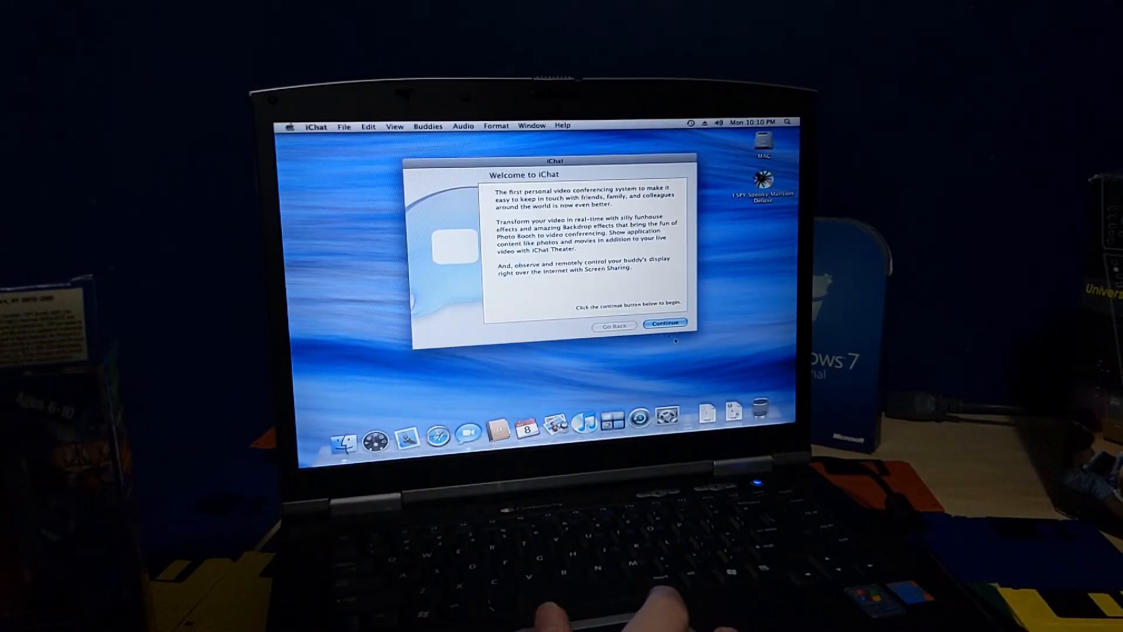
View iChat's account setup screen, return to its welcome screen, then quit iChat.
{"action": "left_click", "coordinate": [664, 323]}
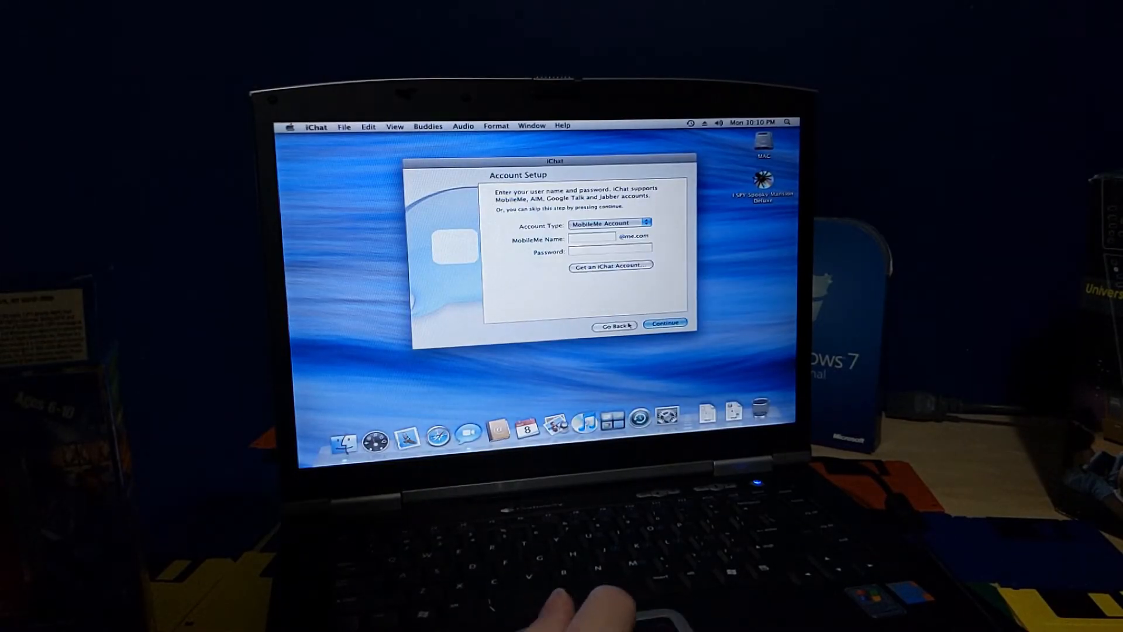
{"action": "left_click", "coordinate": [613, 324]}
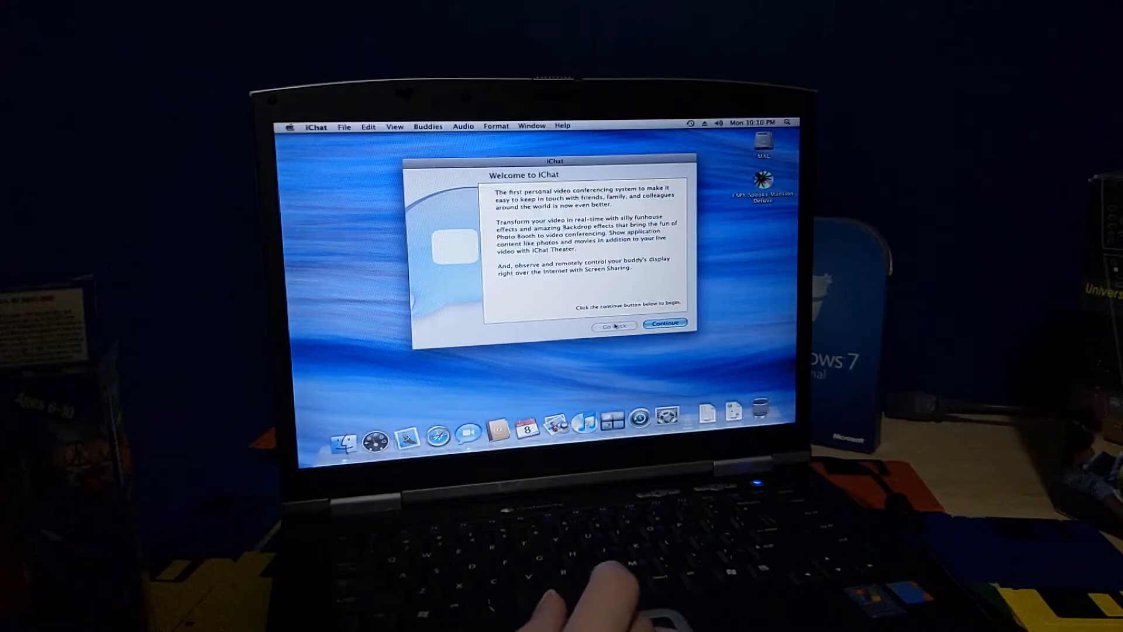
{"action": "left_click", "coordinate": [665, 323]}
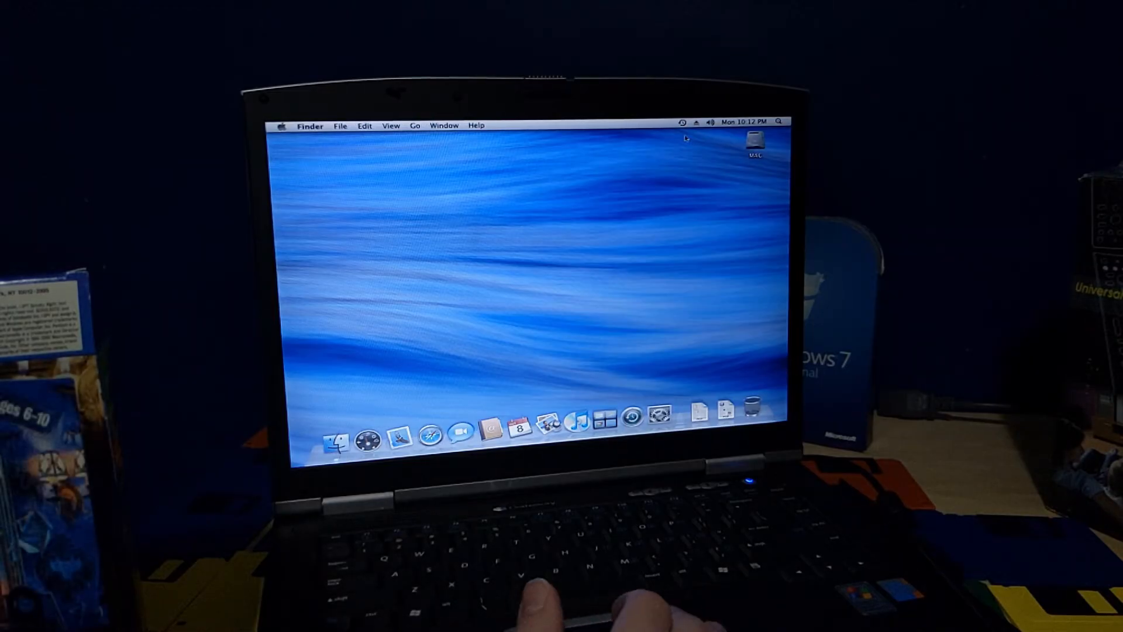
Launch Safari and run Network Diagnostics on the failed page load.
{"action": "left_click", "coordinate": [429, 435]}
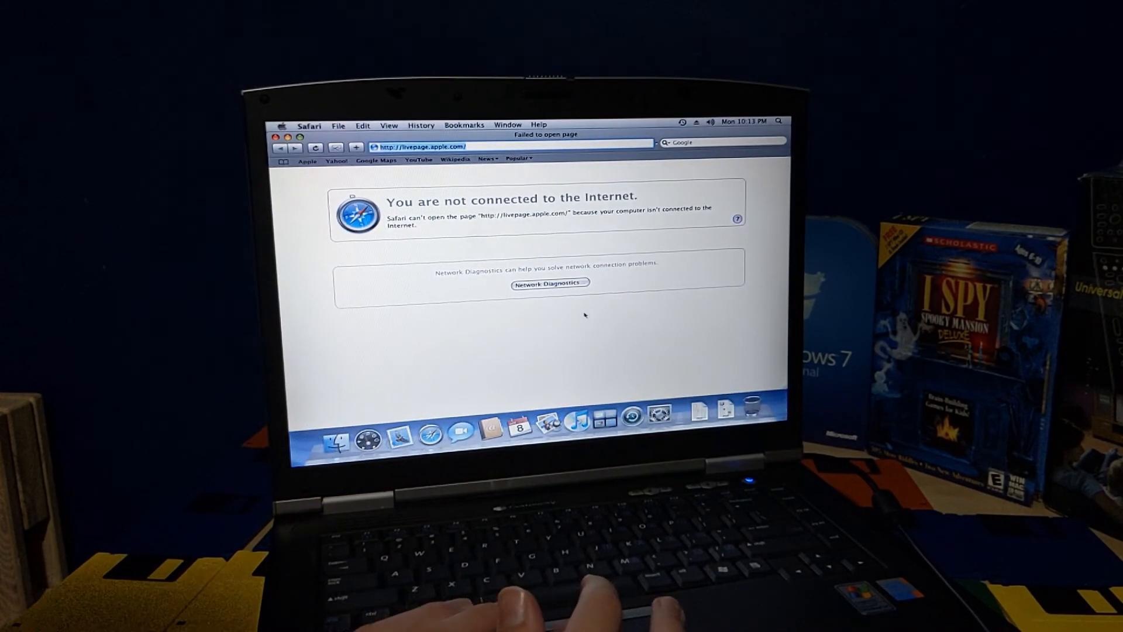
{"action": "left_click", "coordinate": [549, 282]}
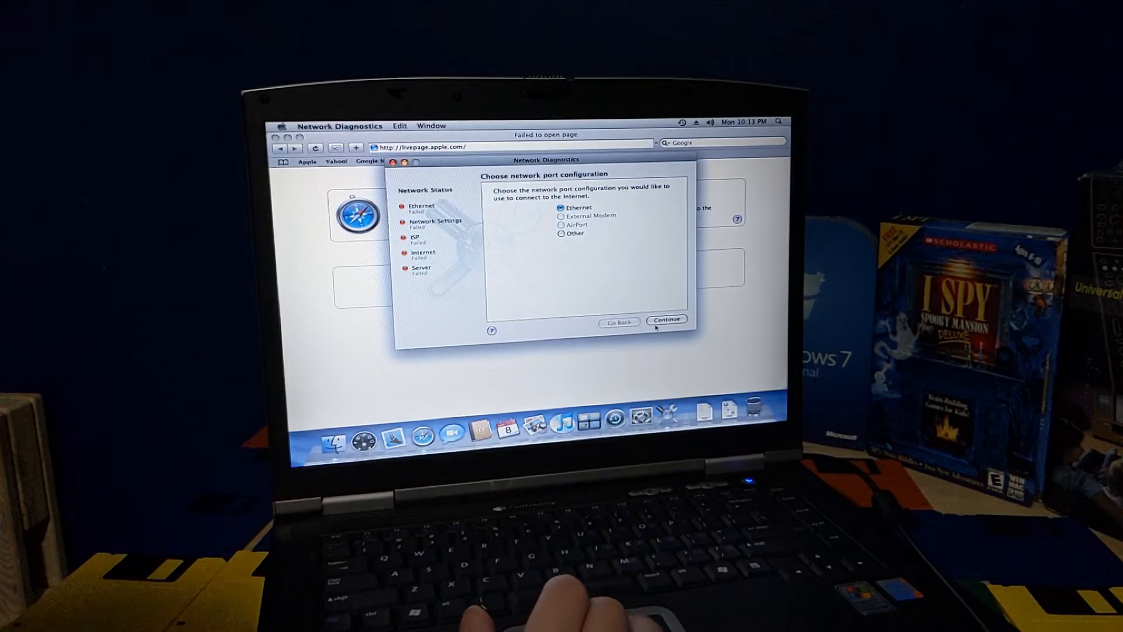
{"action": "left_click", "coordinate": [666, 319]}
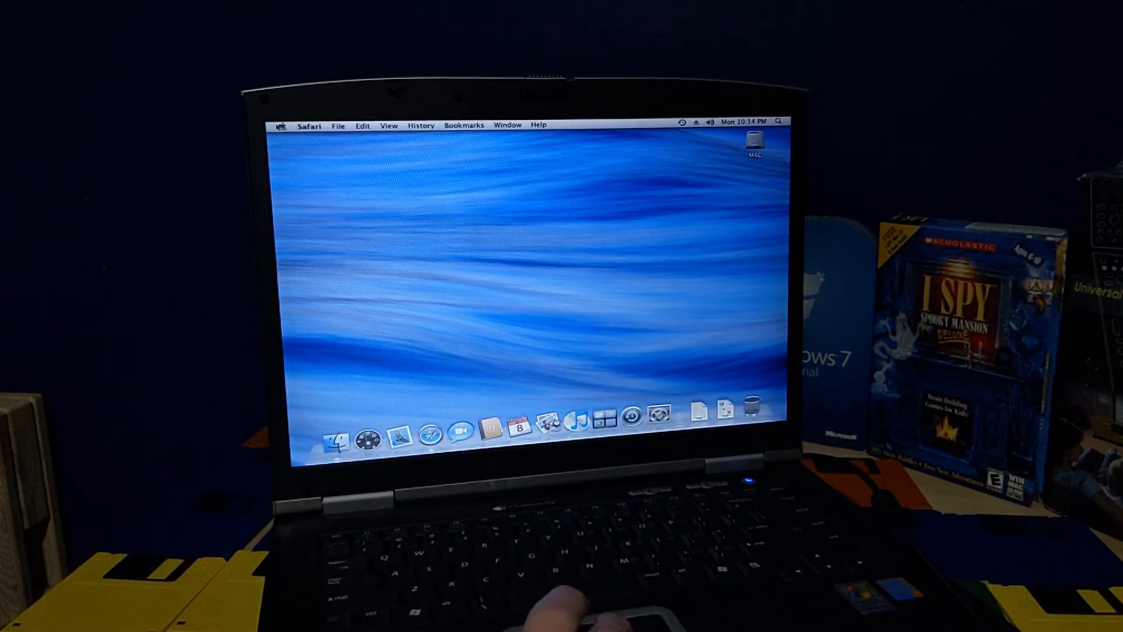
{"action": "left_click", "coordinate": [282, 124]}
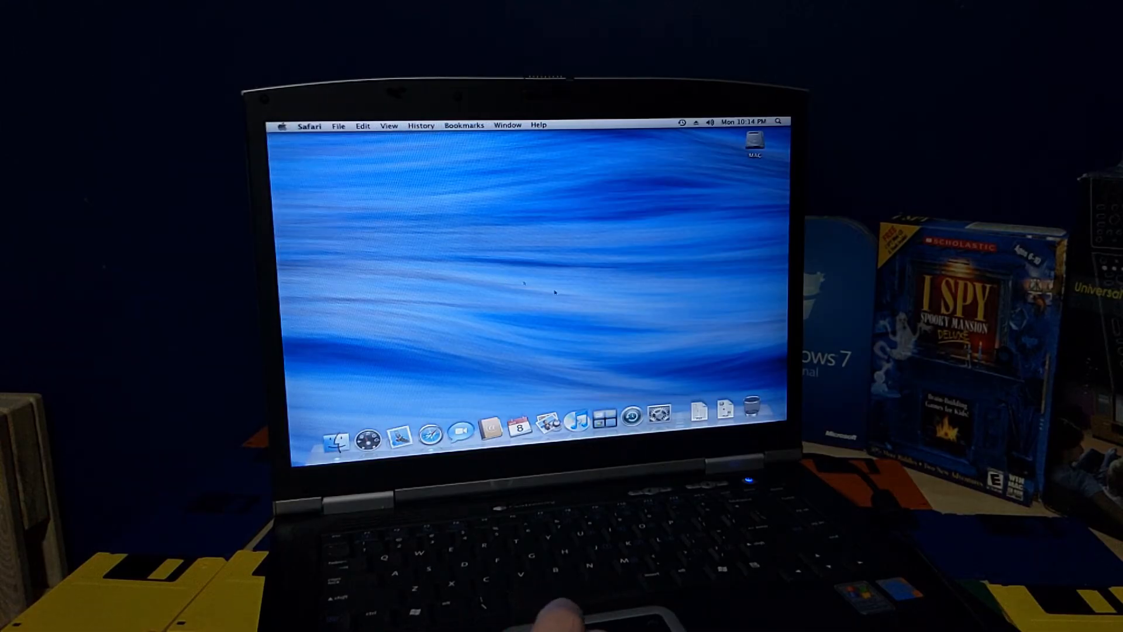
{"action": "mouse_move", "coordinate": [339, 274]}
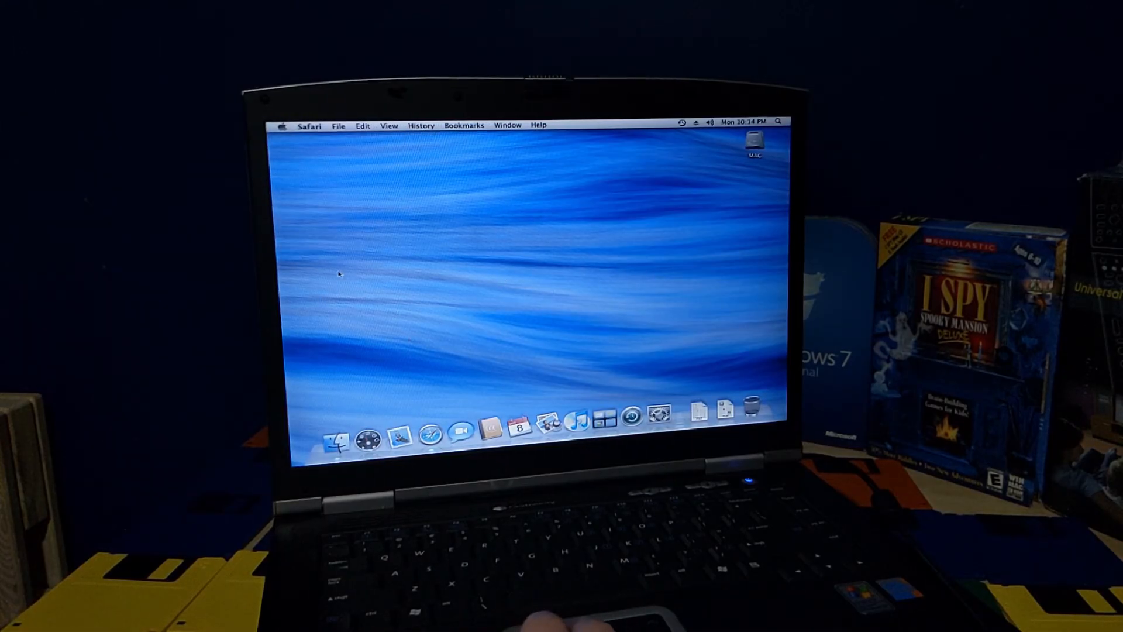